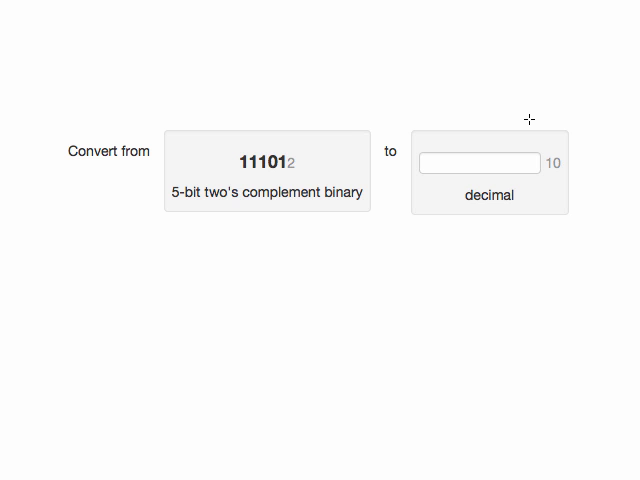
{"action": "mouse_move", "coordinate": [240, 186]}
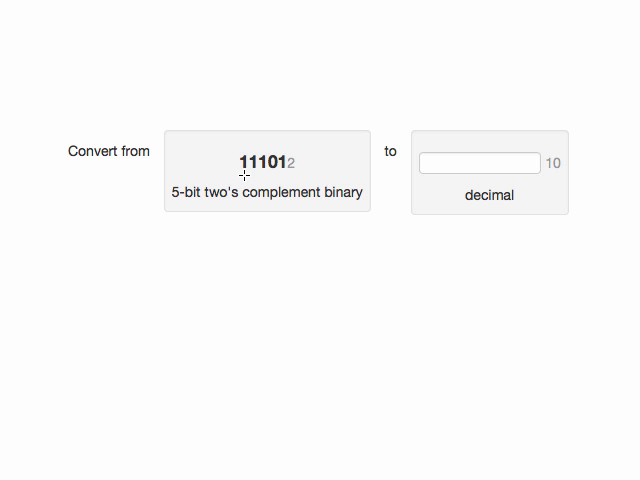
{"action": "mouse_move", "coordinate": [280, 174]}
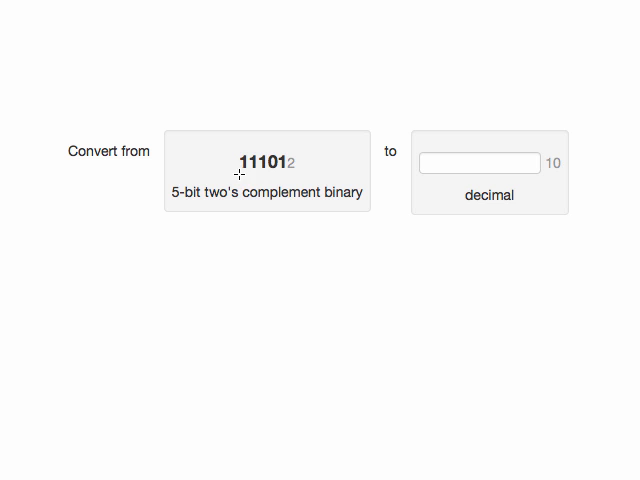
{"action": "mouse_move", "coordinate": [416, 236]}
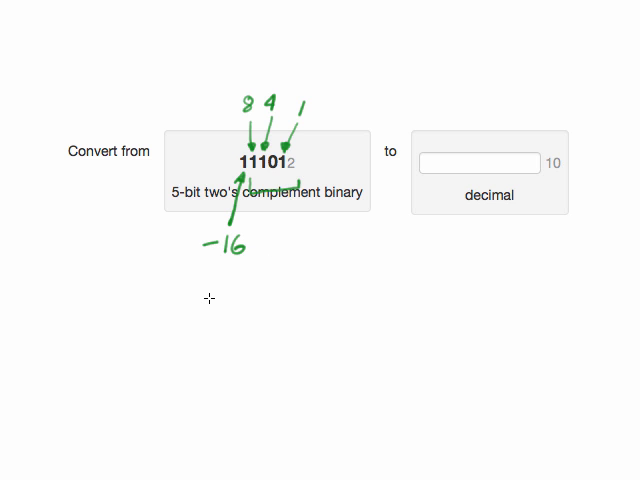
{"action": "mouse_move", "coordinate": [262, 112]}
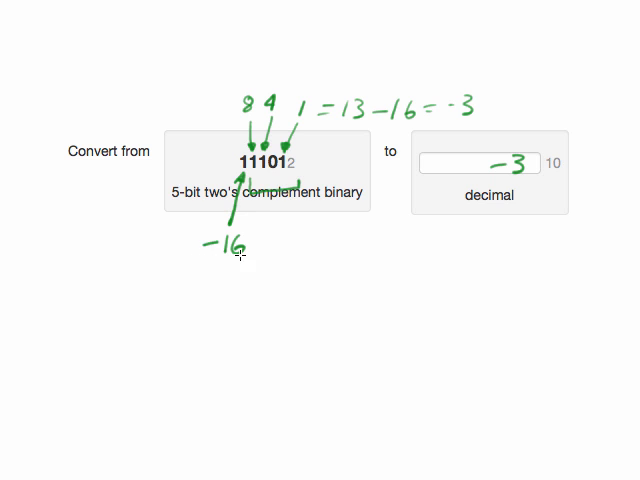
{"action": "mouse_move", "coordinate": [180, 220]}
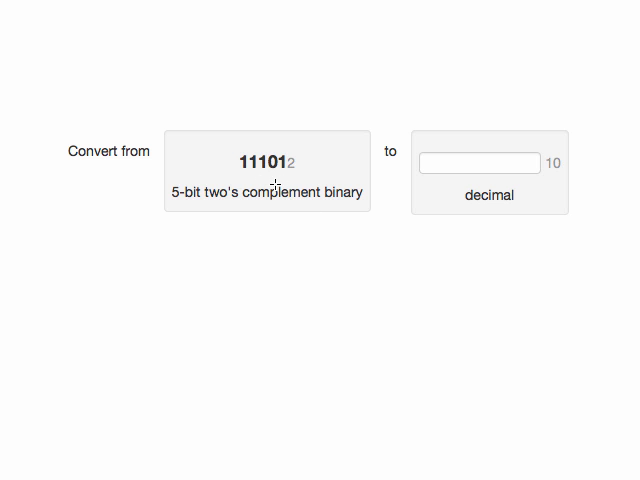
{"action": "mouse_move", "coordinate": [244, 230]}
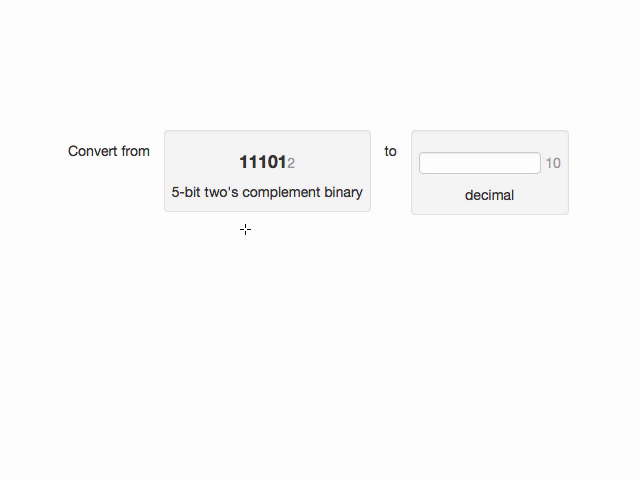